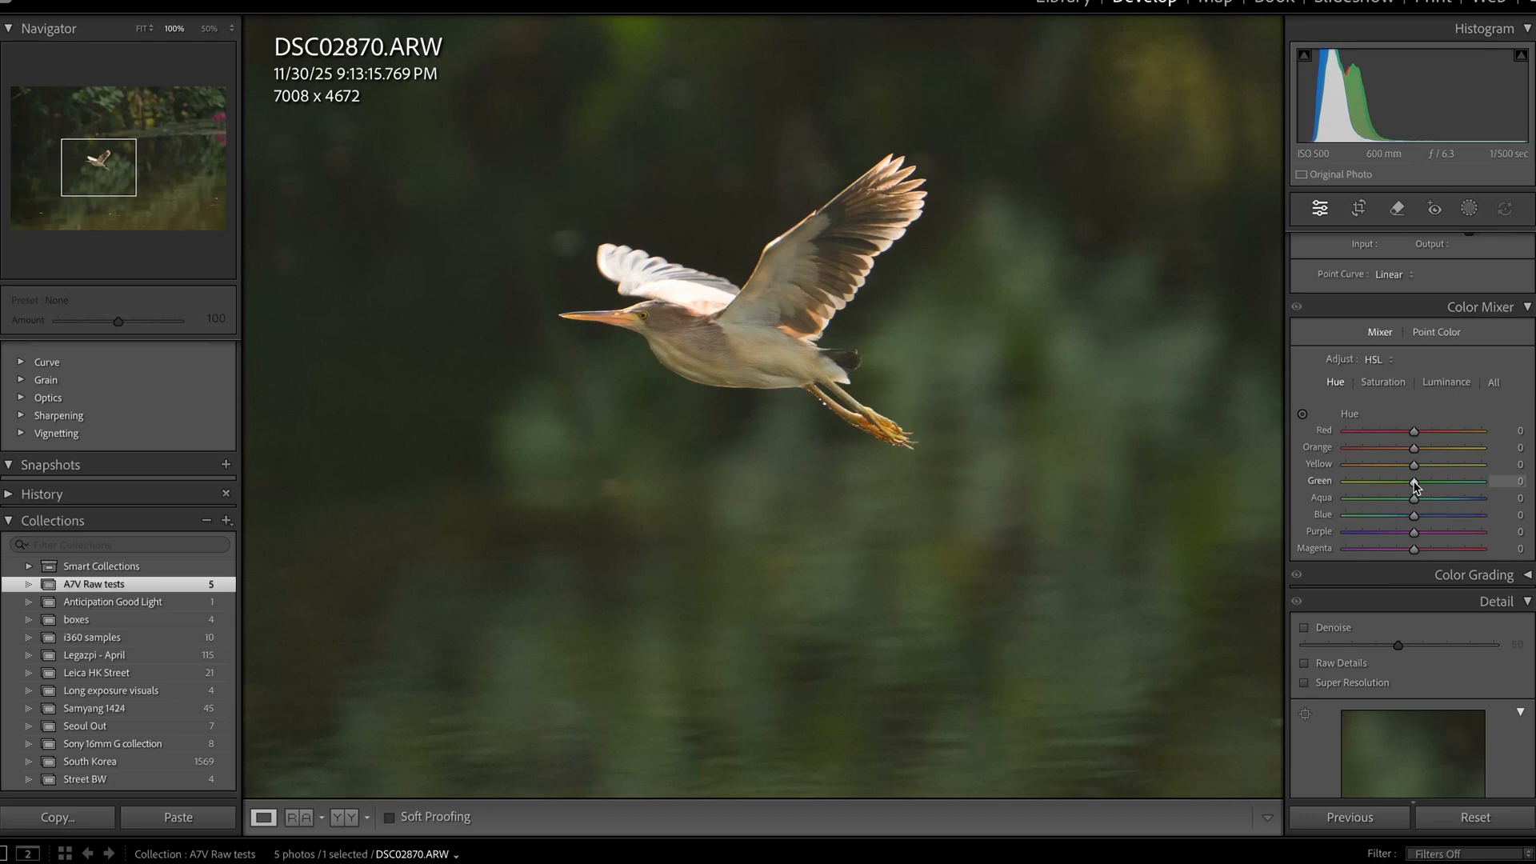
Step: Shift the green hue slider to +43 in the HSL Hue mixer
drag(1414, 480, 1455, 480)
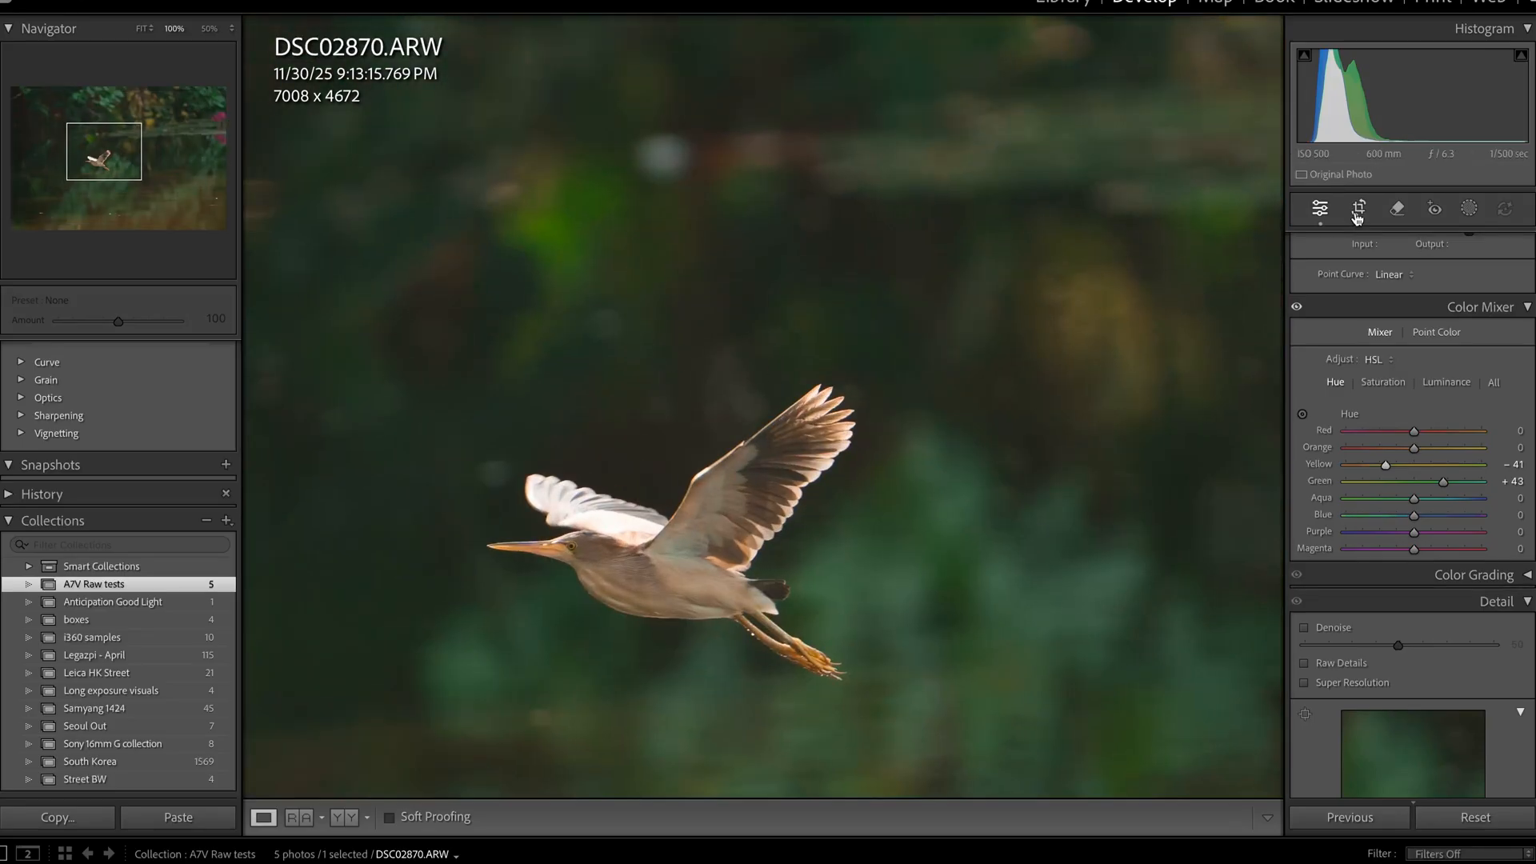
Step: Enter Crop Overlay and rotate the heron photo to a 5.36° angle
click(1358, 208)
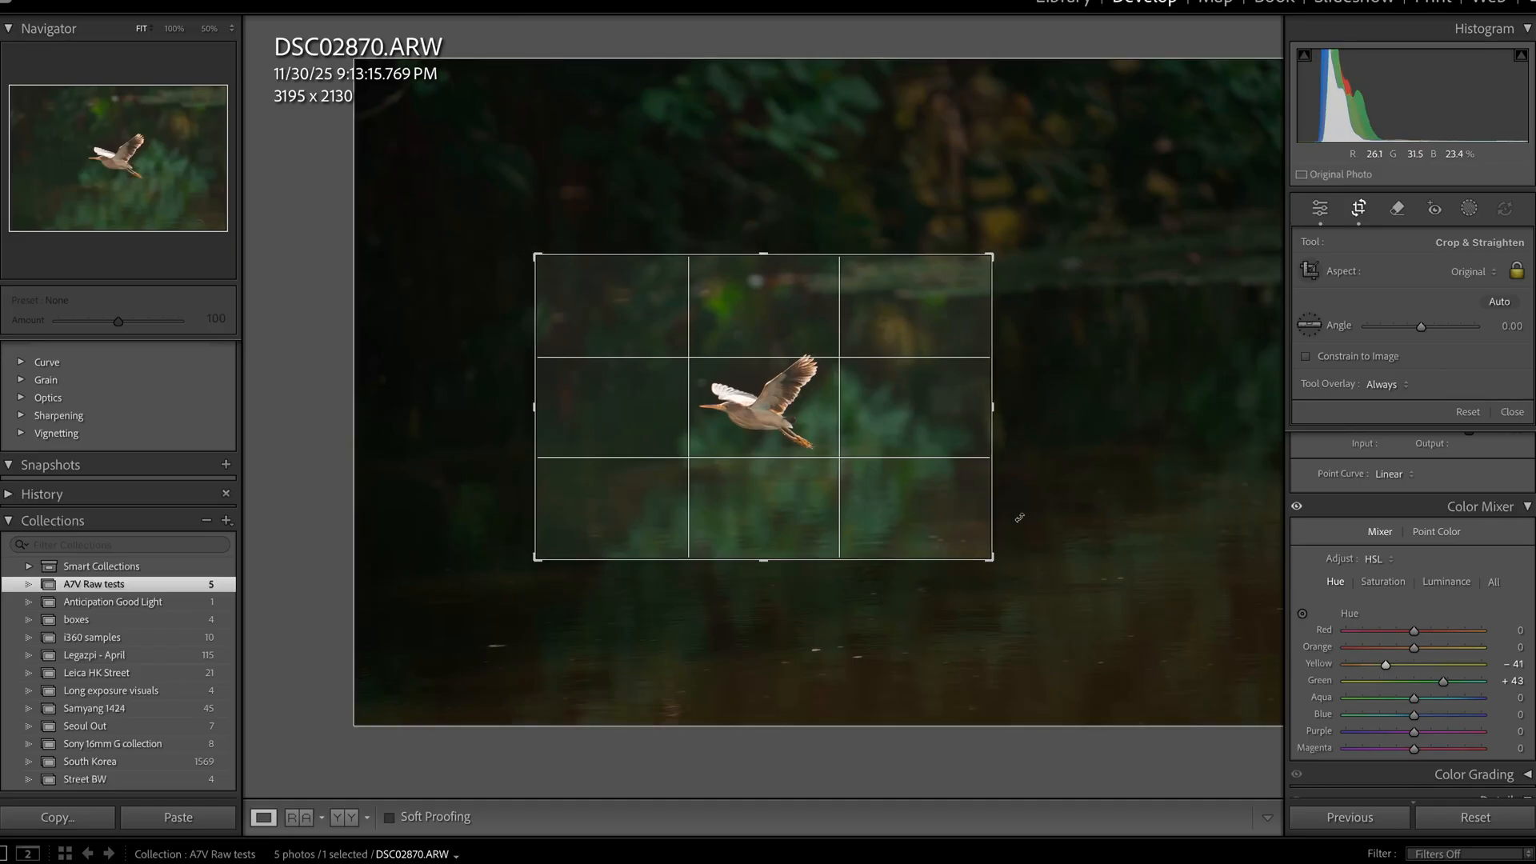
drag(1371, 326, 1427, 325)
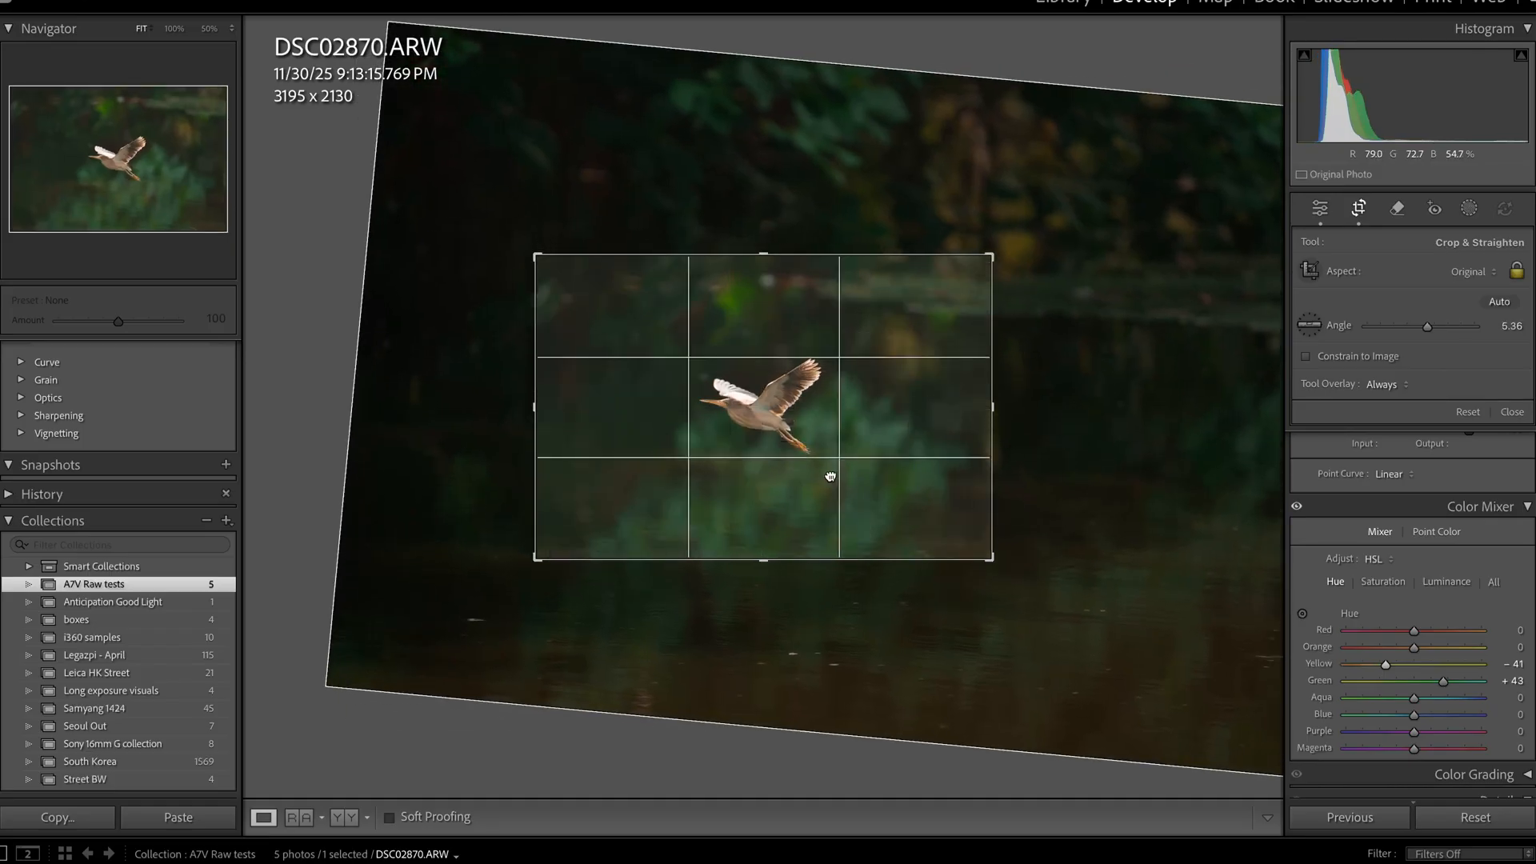